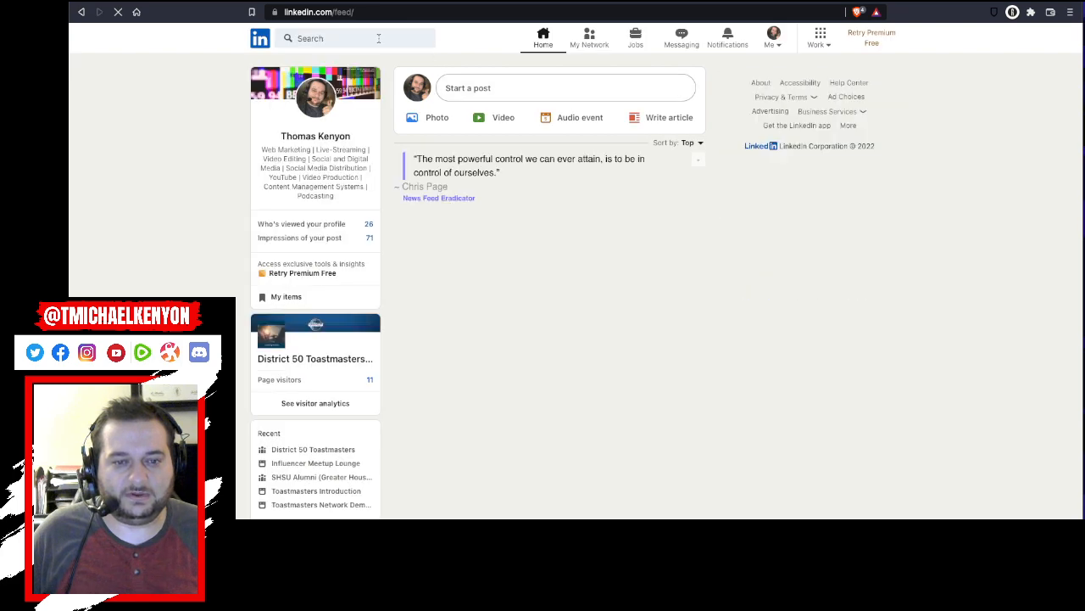
text(matt)
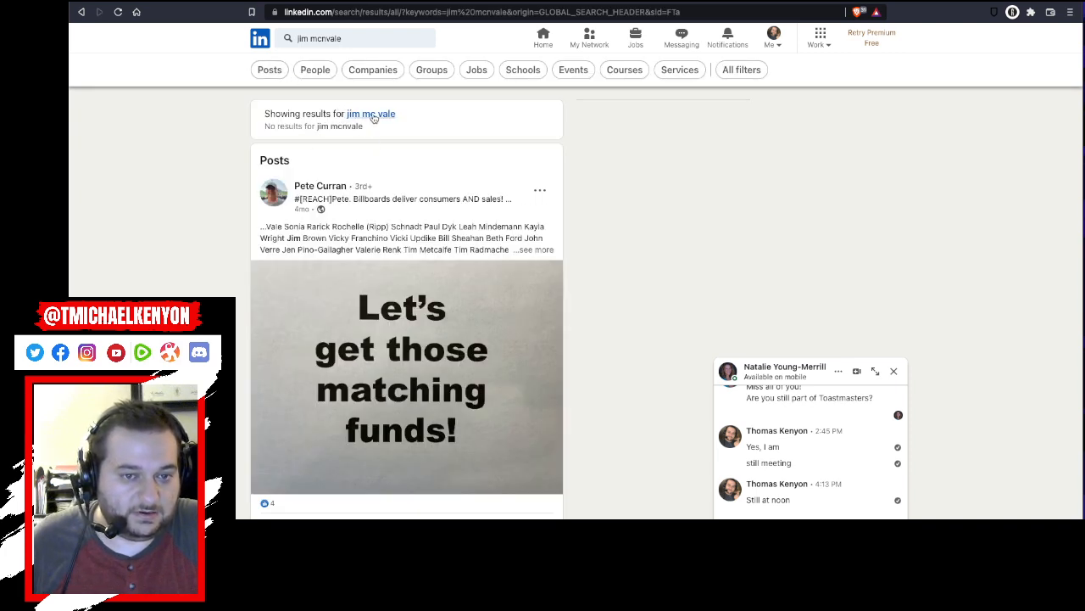
click(369, 112)
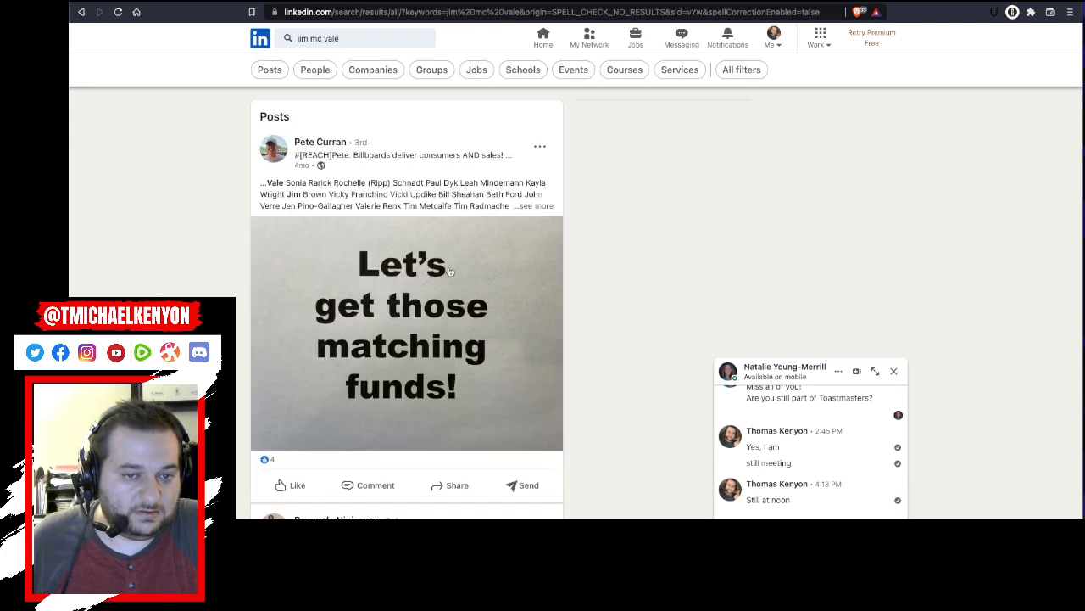
scroll(down, 3)
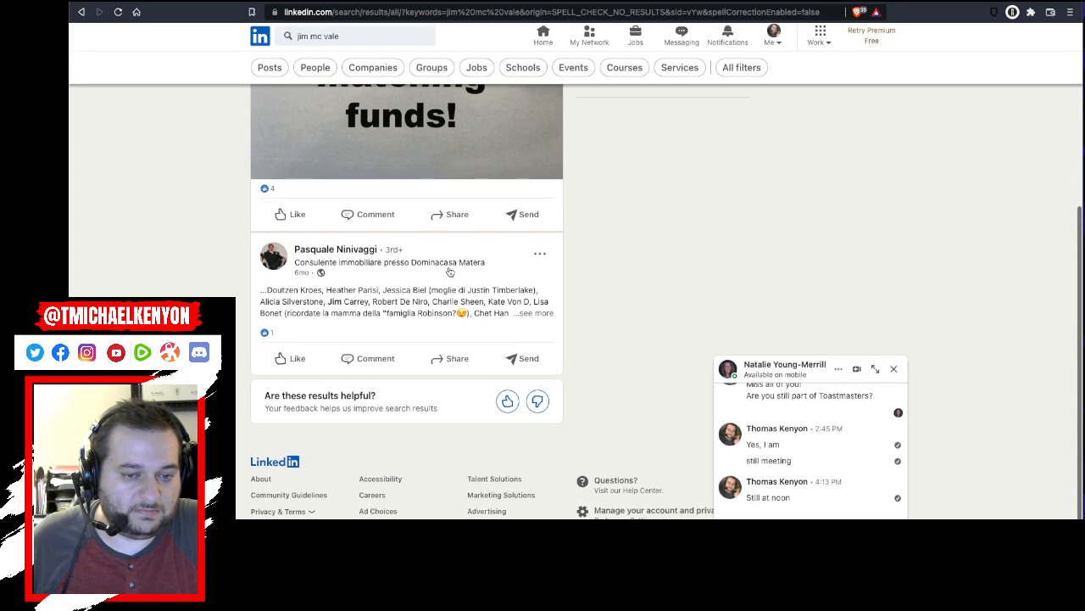
click(356, 36)
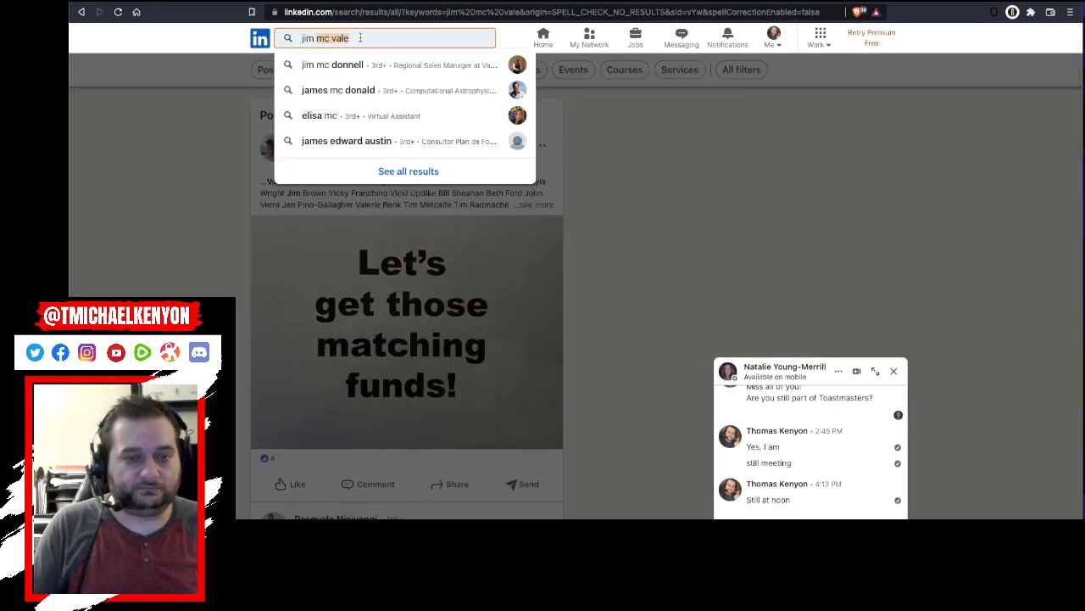
Step: Try 'jim ma' and 'jim mad' name searches, then replace the query with mattress mac
text(jim macn)
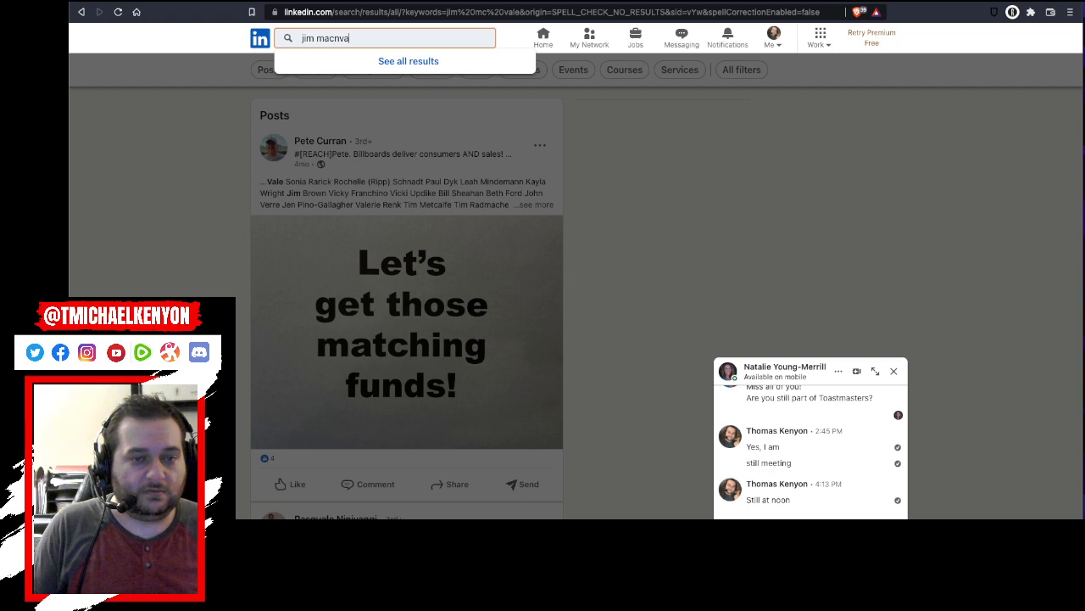
text(jim mad)
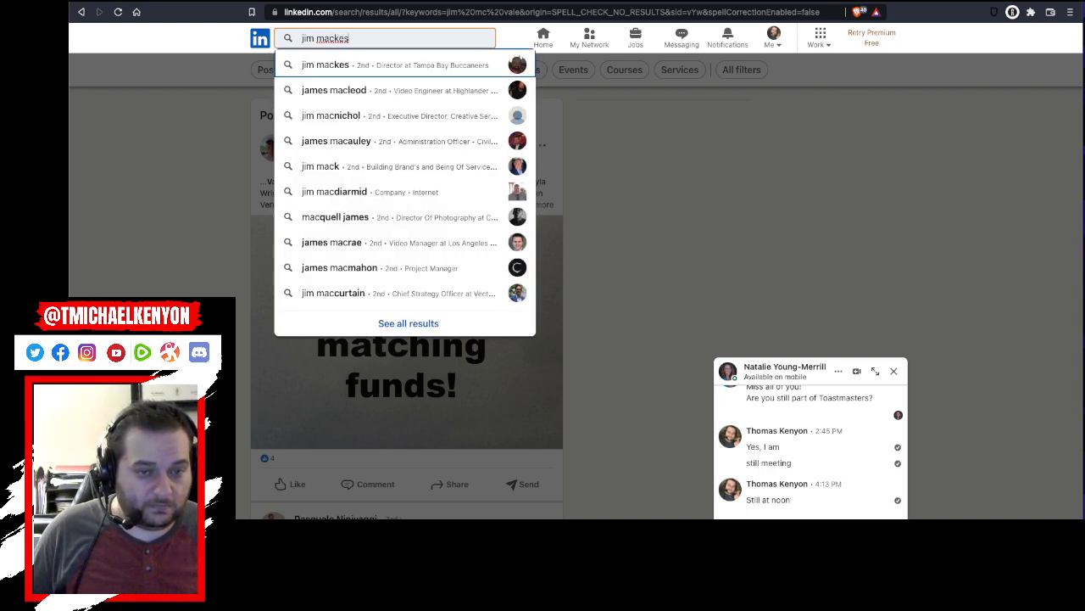
click(339, 268)
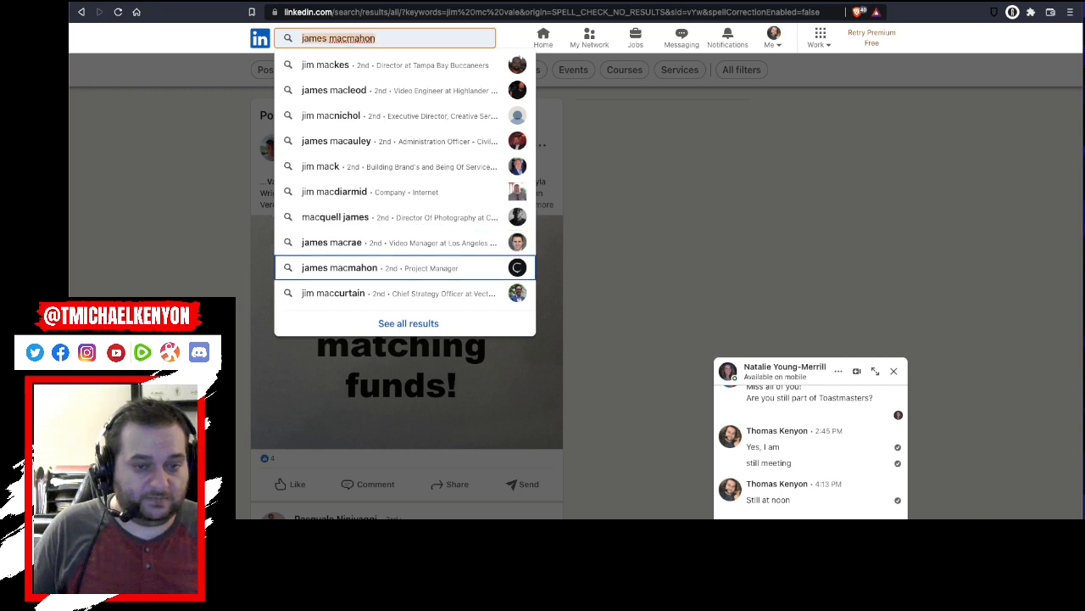
text(mattres)
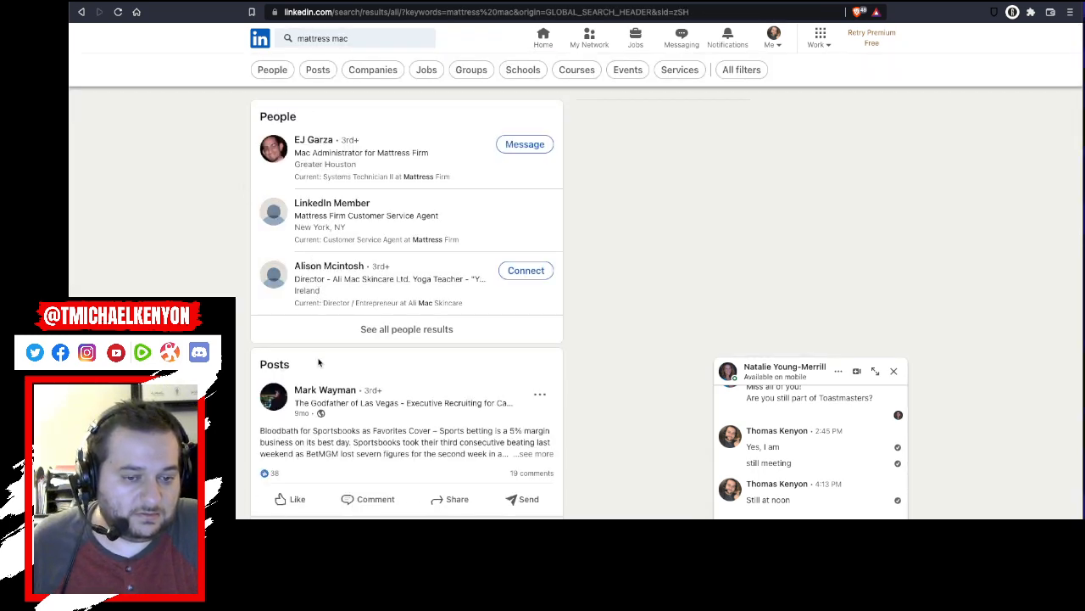
scroll(down, 3)
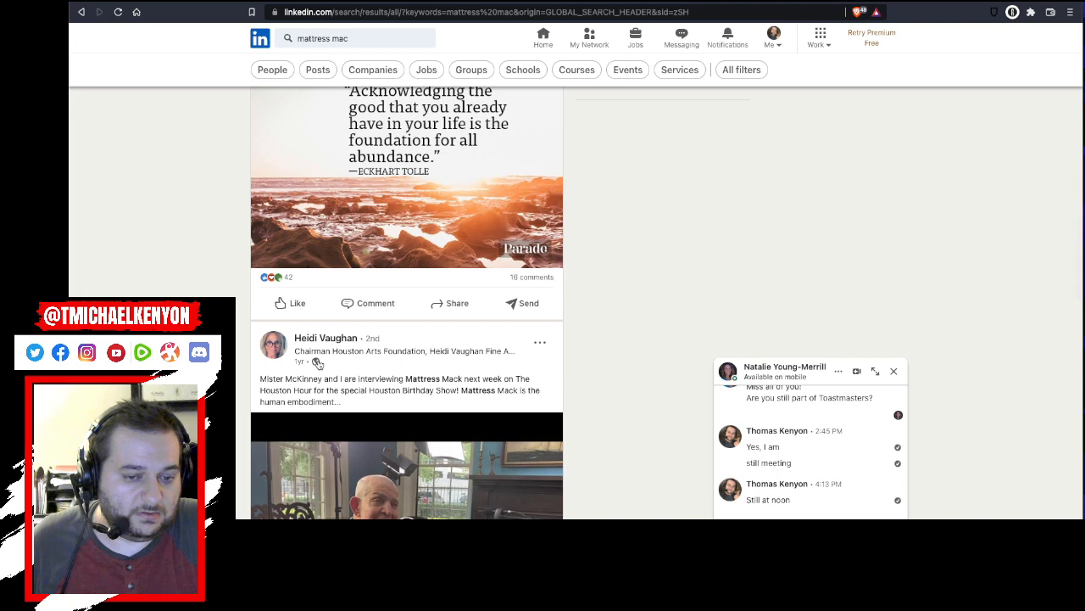
scroll(down, 3)
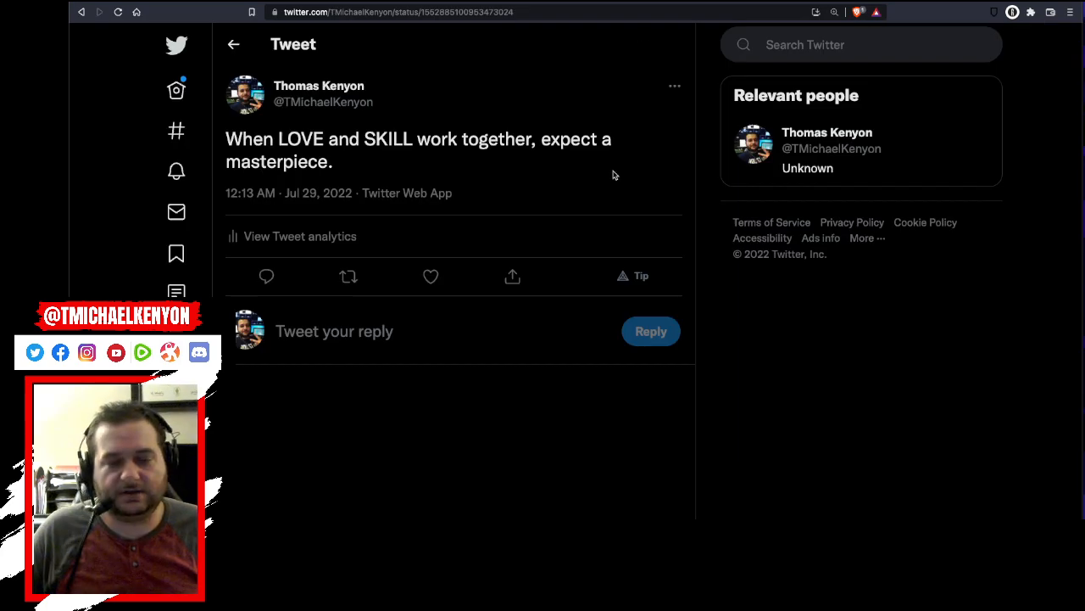
mouse_move(474, 145)
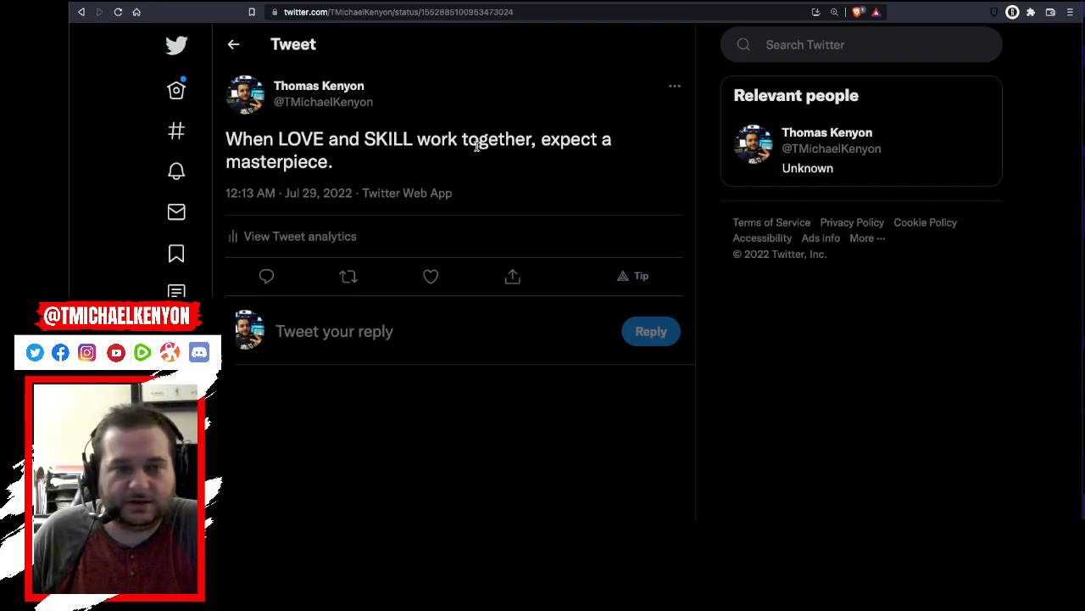
mouse_move(743, 212)
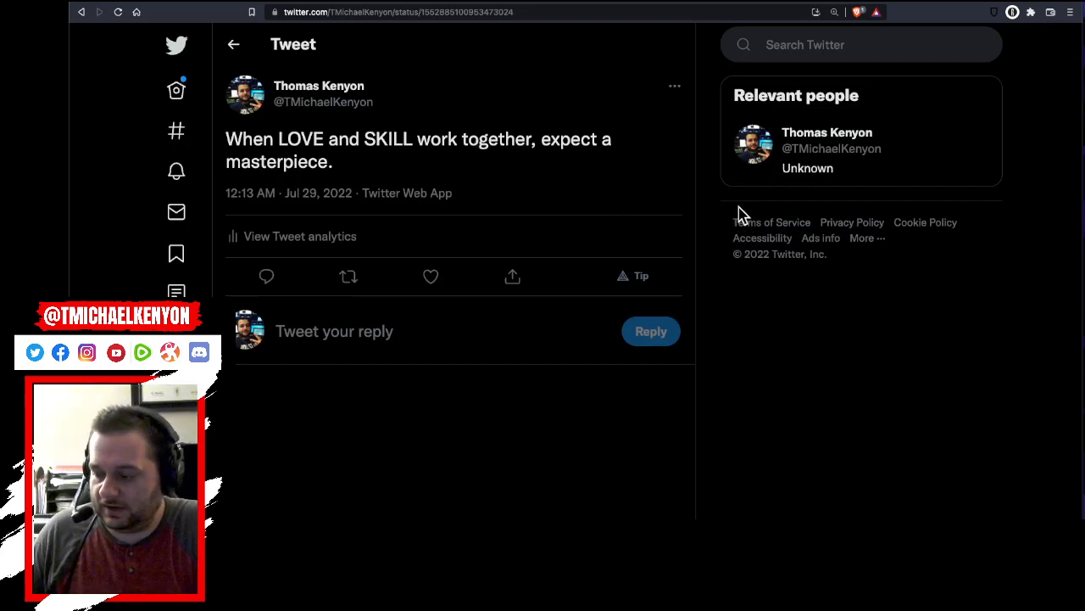